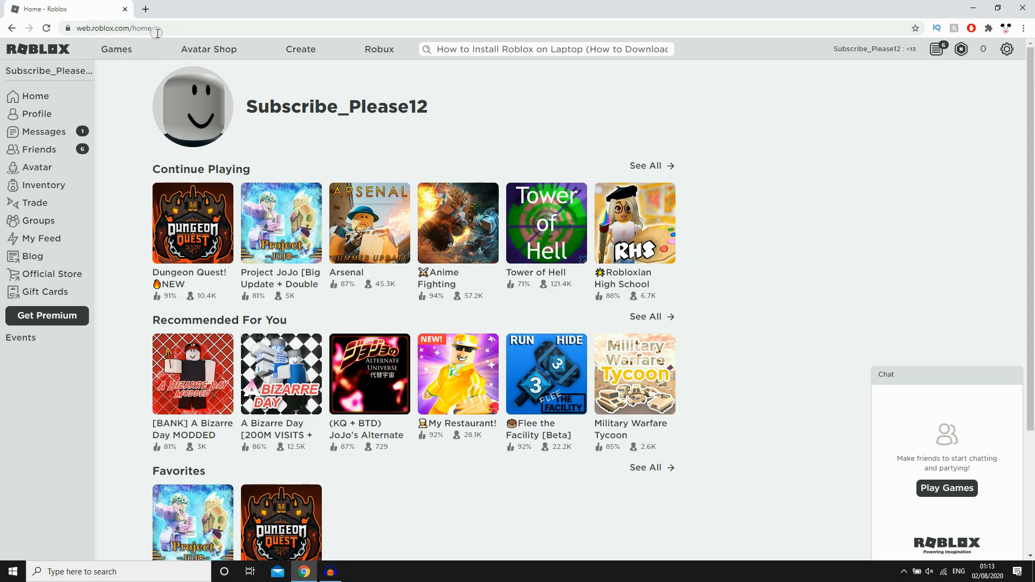
mouse_move(213, 156)
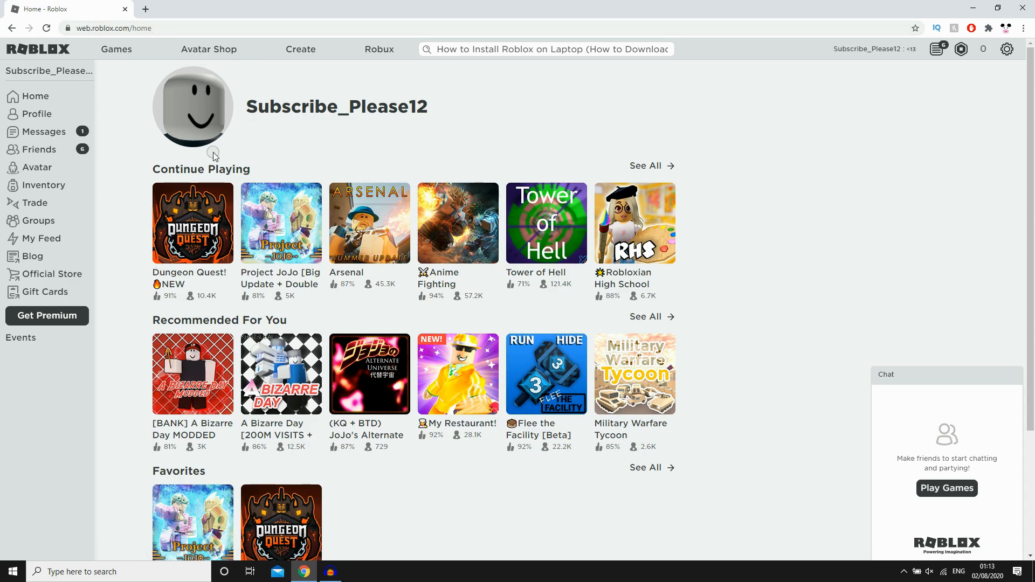
mouse_move(192, 196)
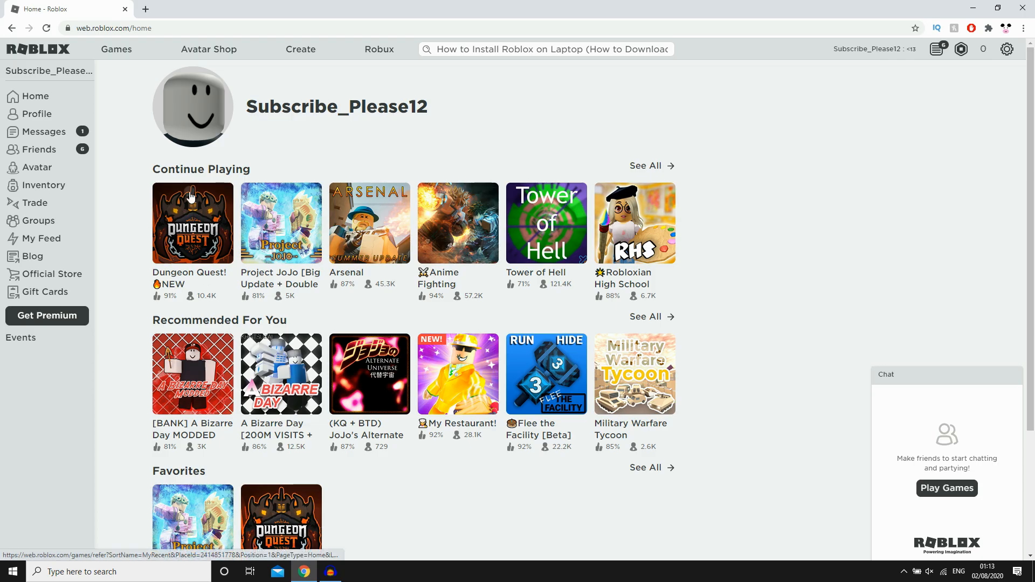
mouse_move(188, 245)
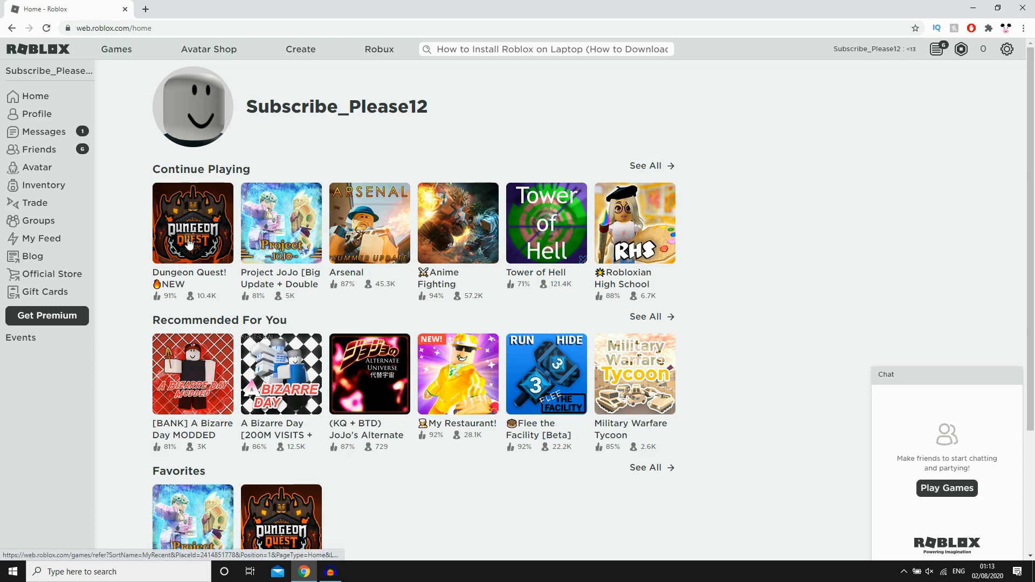
Open the '[BANK] A Bizarre Day MODDED' game page and launch Play to trigger the Roblox install prompt
click(192, 374)
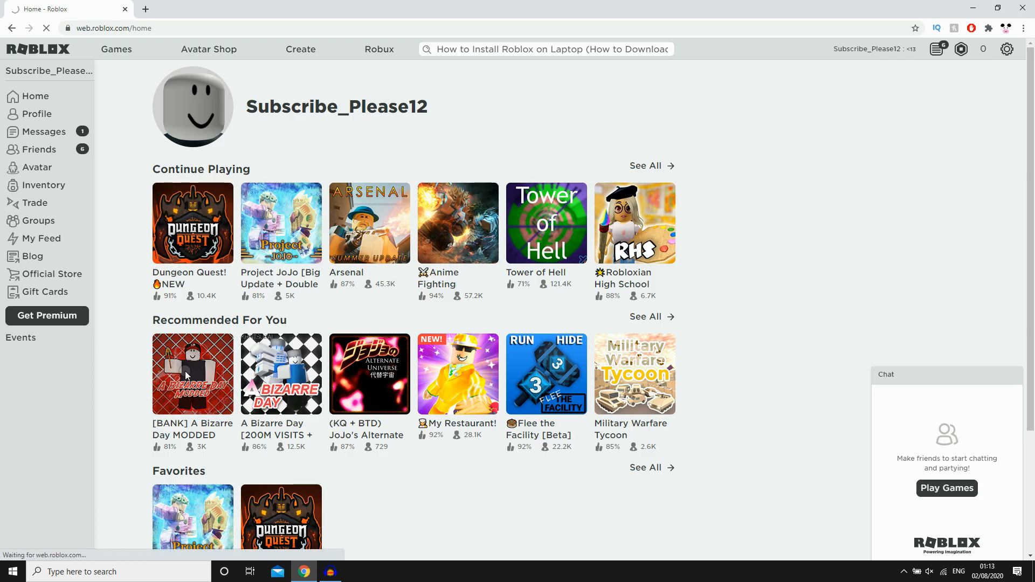
click(192, 374)
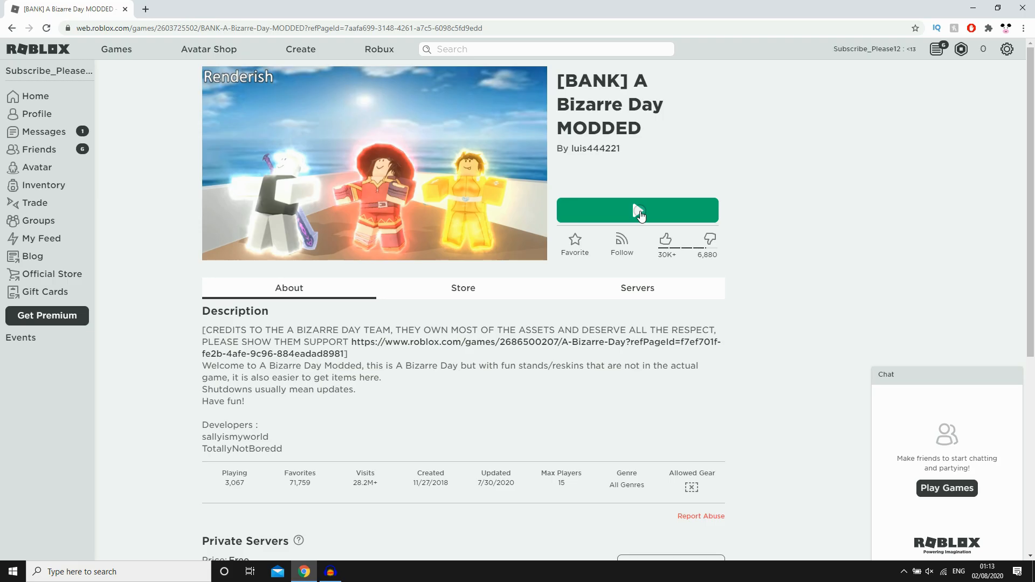
click(638, 210)
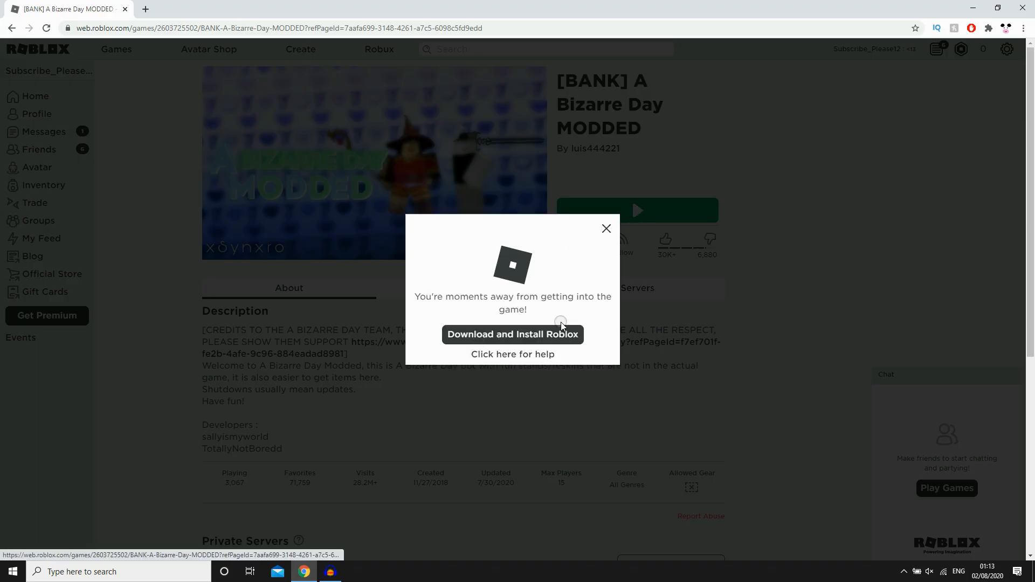
Download Roblox and run RobloxPlayerLauncher.exe from the download bar
click(513, 334)
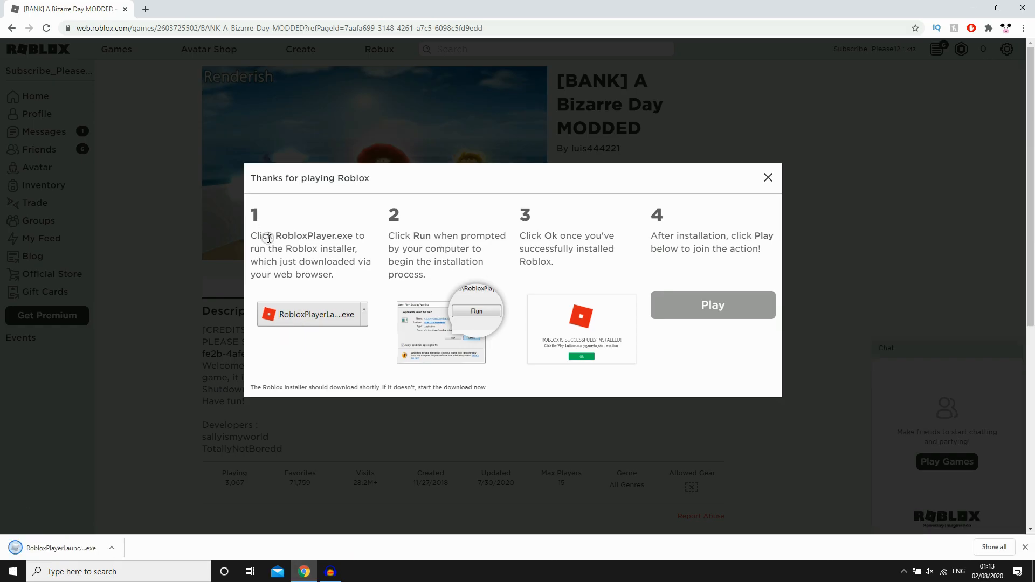
mouse_move(547, 243)
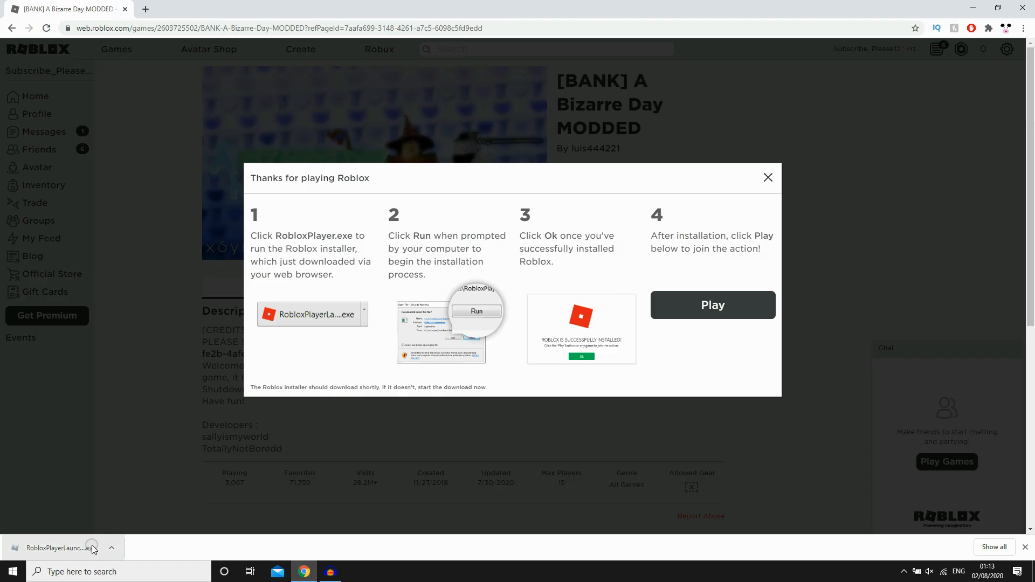
click(56, 548)
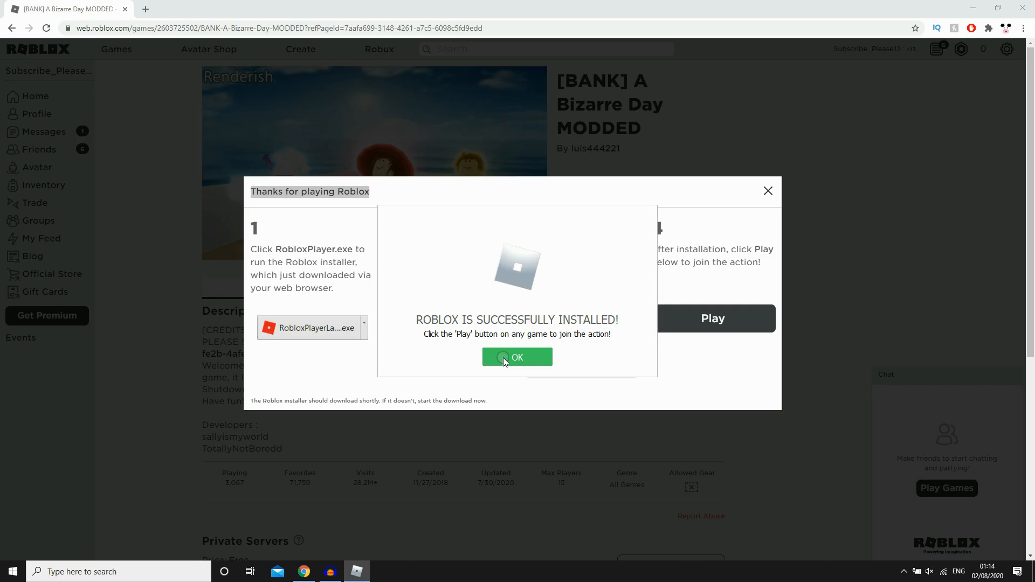
Dismiss the 'Roblox is successfully installed' dialog with OK
click(517, 357)
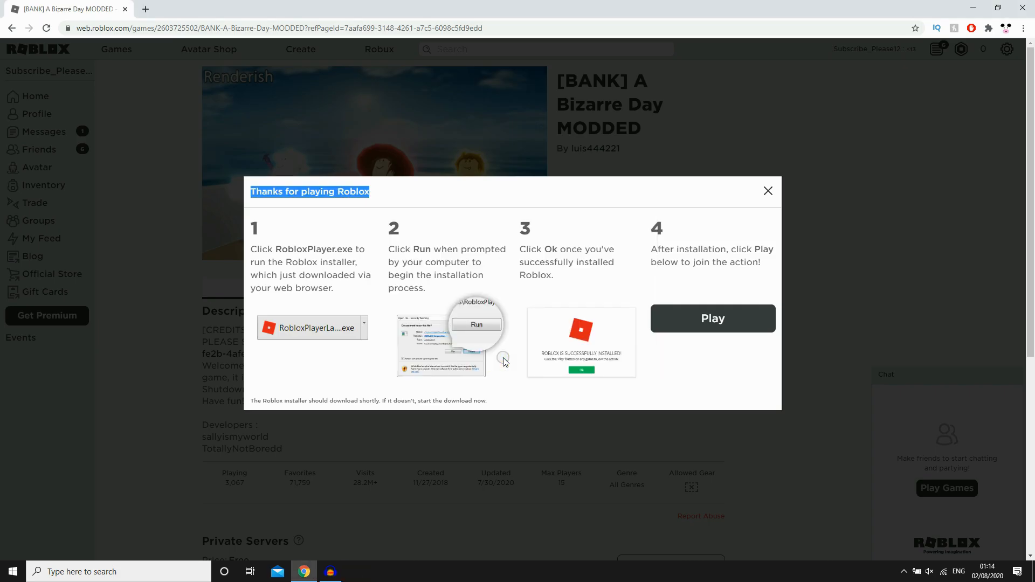
mouse_move(874, 474)
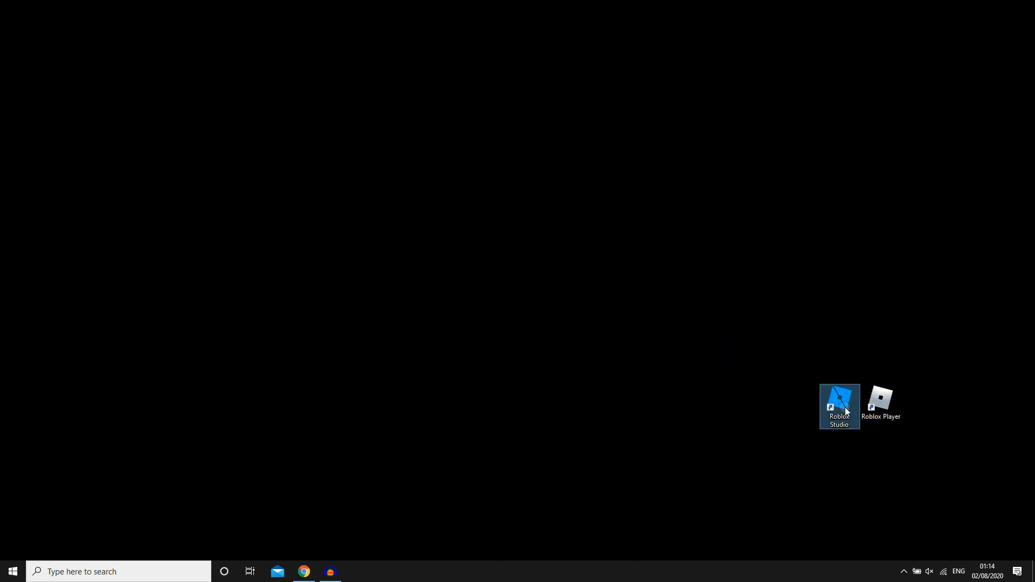
Run the Roblox Studio desktop shortcut to start its installer
click(880, 399)
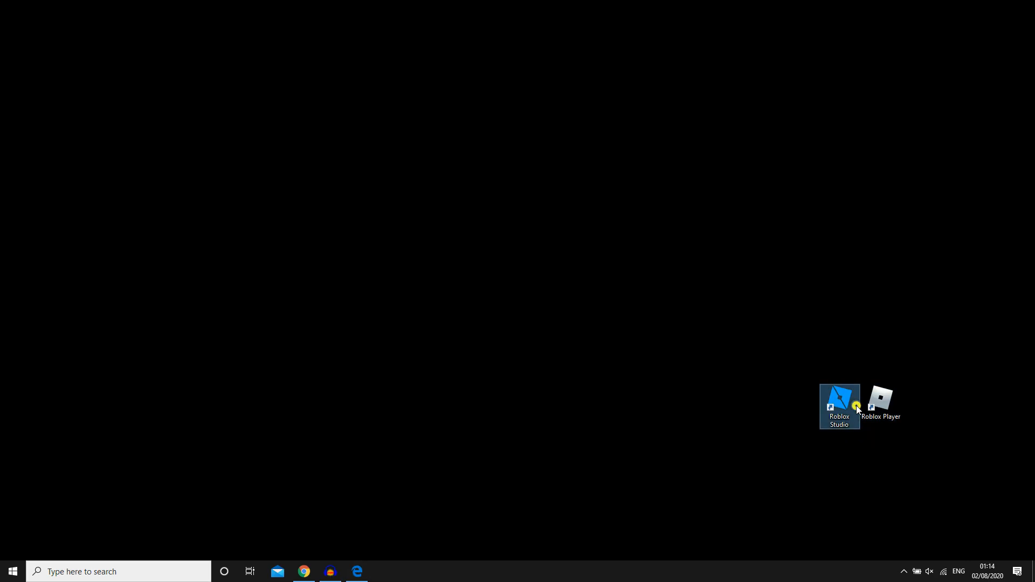
double_click(839, 401)
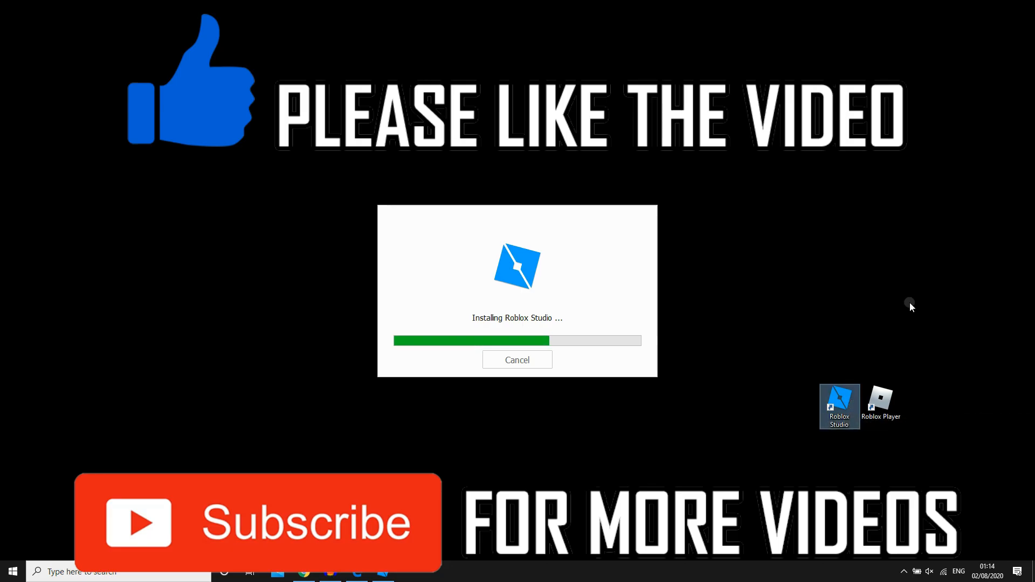